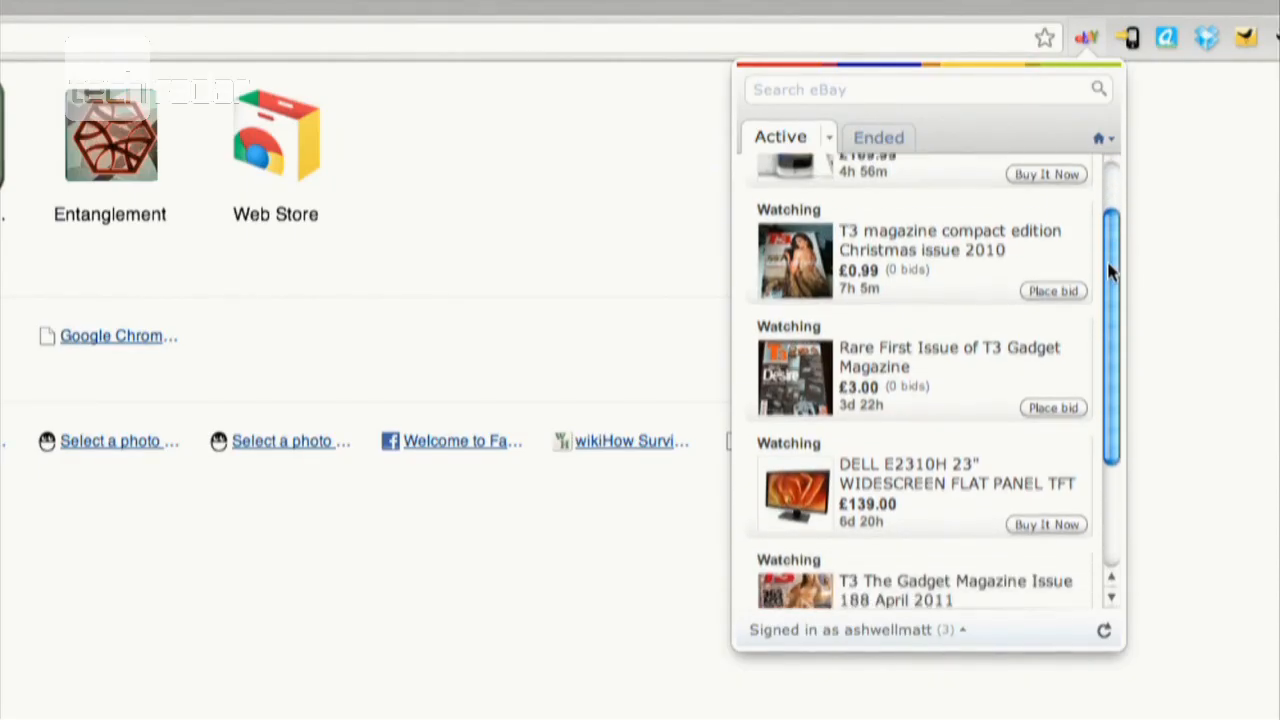
Search the eBay for Chrome popup for "motorola mobile phones" to list matching suggestions
type("motorola")
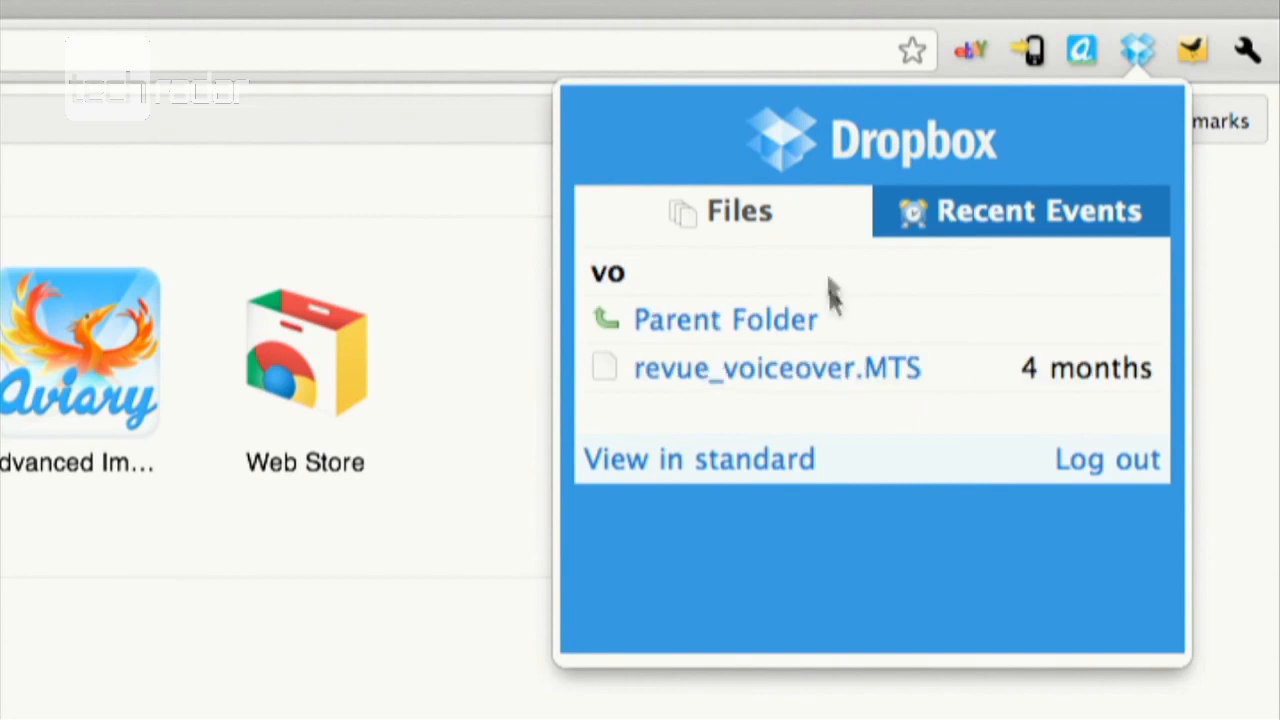
left_click(970, 50)
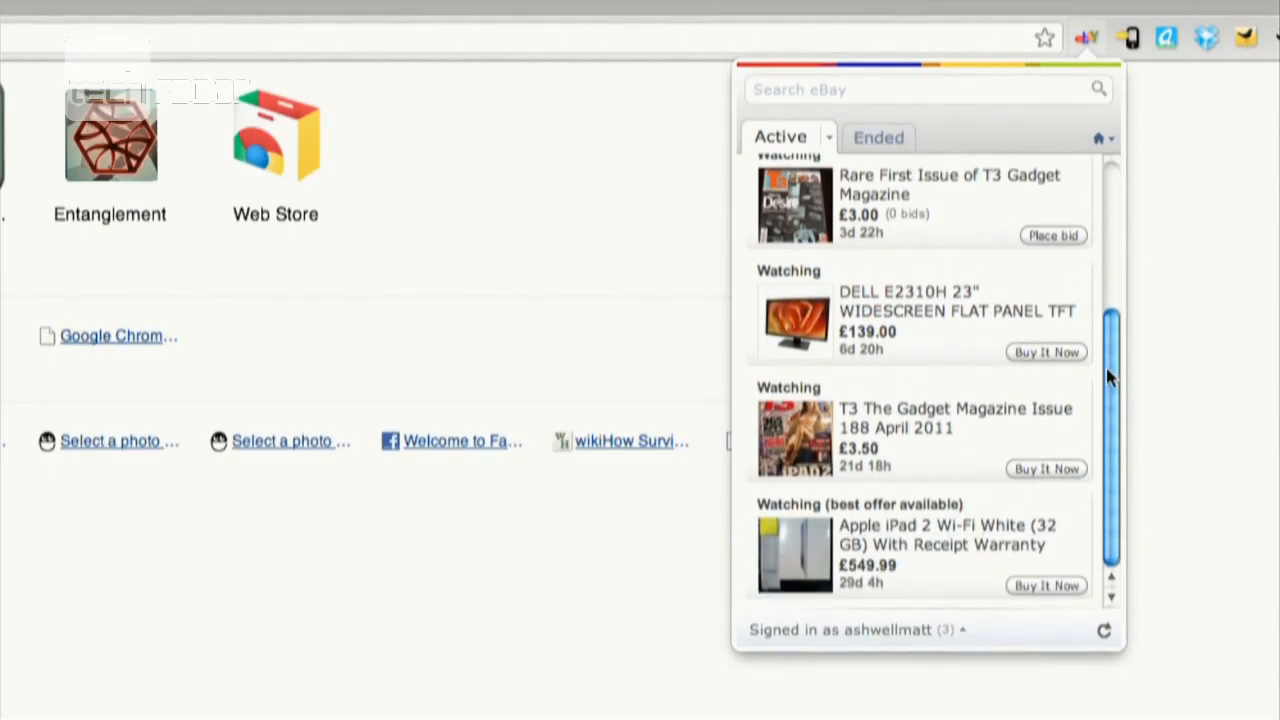
type("motorola mobile phones")
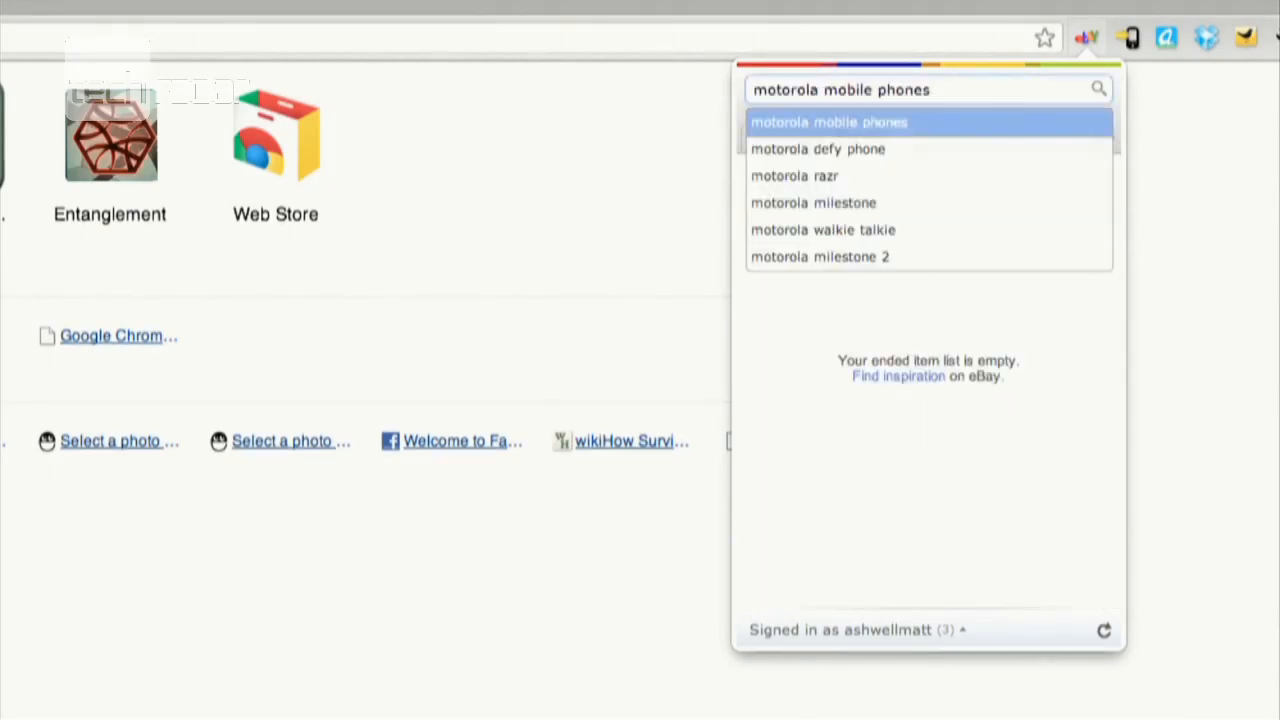